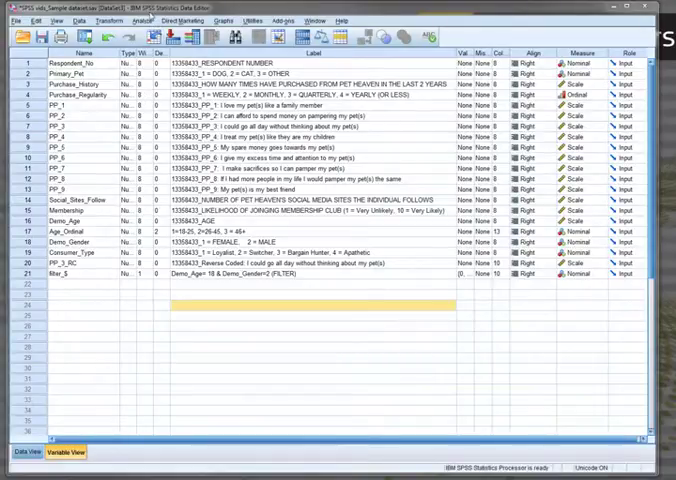
Start a One-Way ANOVA of Purchase_History by Age_Ordinal from Analyze > Compare Means
left_click(152, 20)
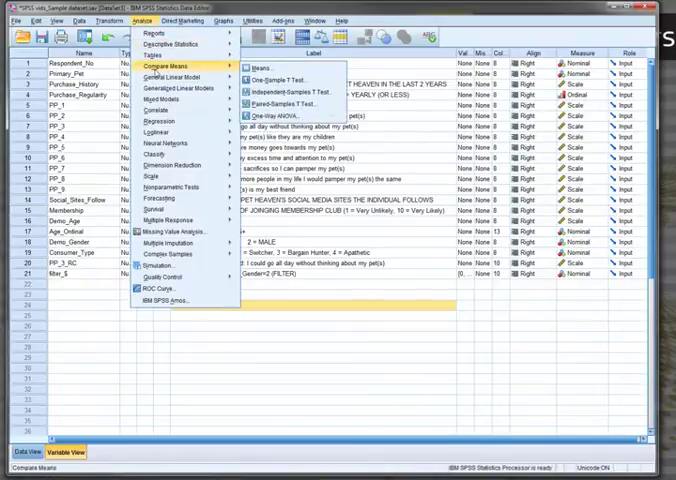
left_click(287, 115)
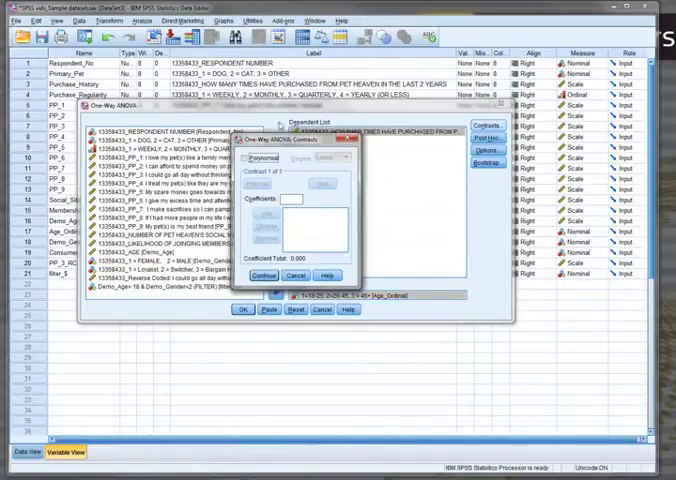
Leave contrasts unchanged, request descriptive statistics per age group, and run the ANOVA
left_click(288, 275)
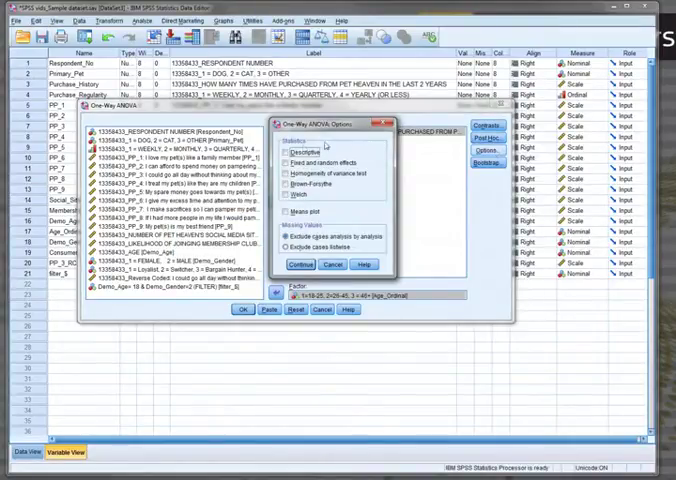
left_click(288, 145)
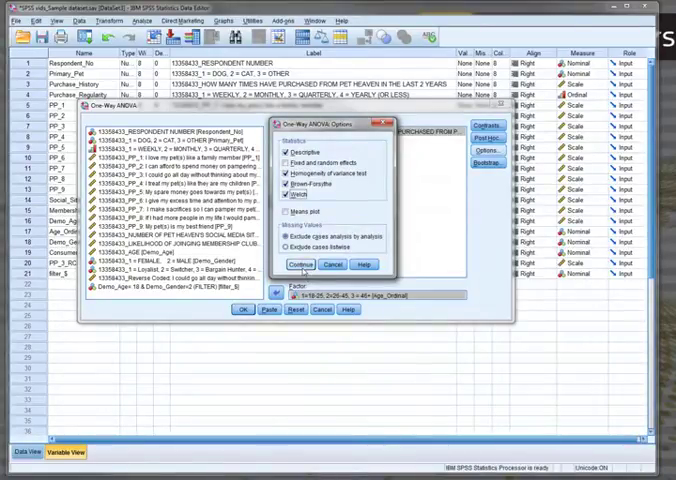
left_click(290, 265)
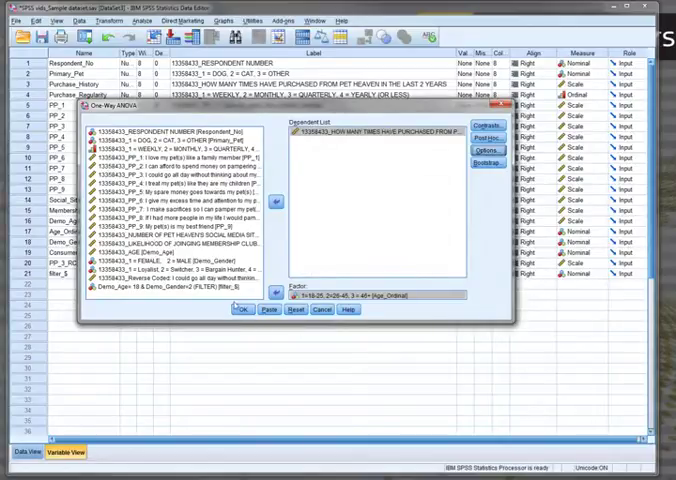
left_click(238, 309)
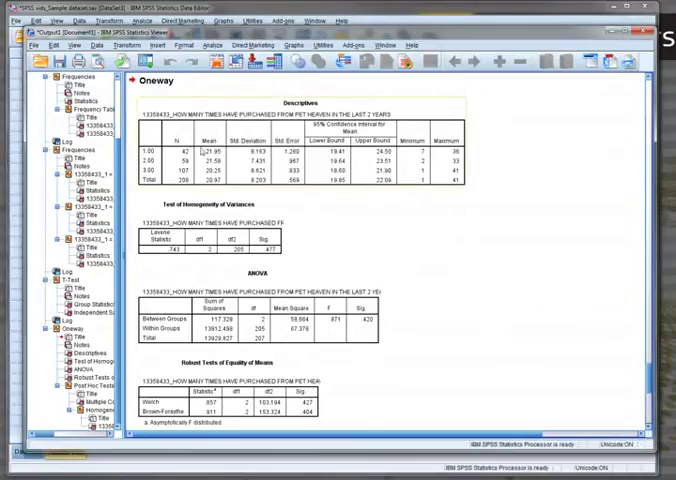
mouse_move(210, 192)
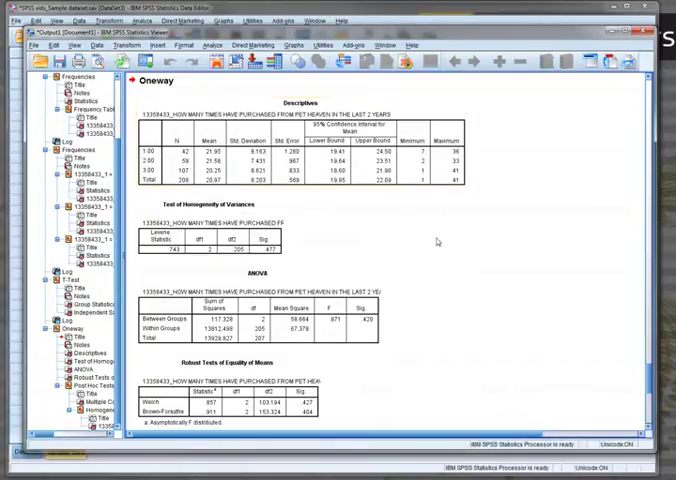
mouse_move(434, 245)
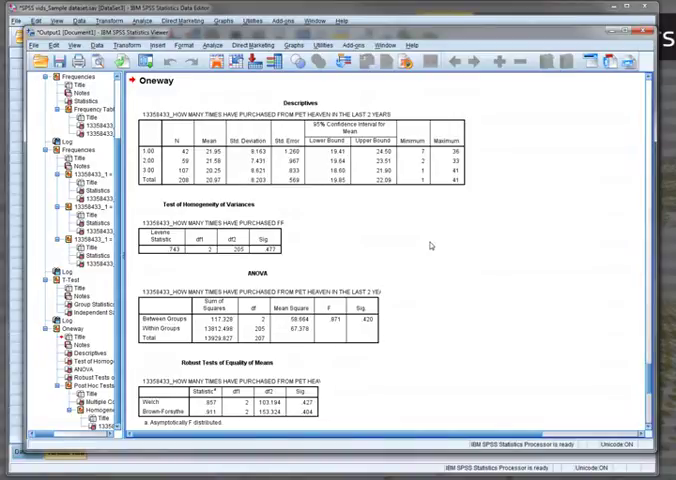
scroll("down", 3)
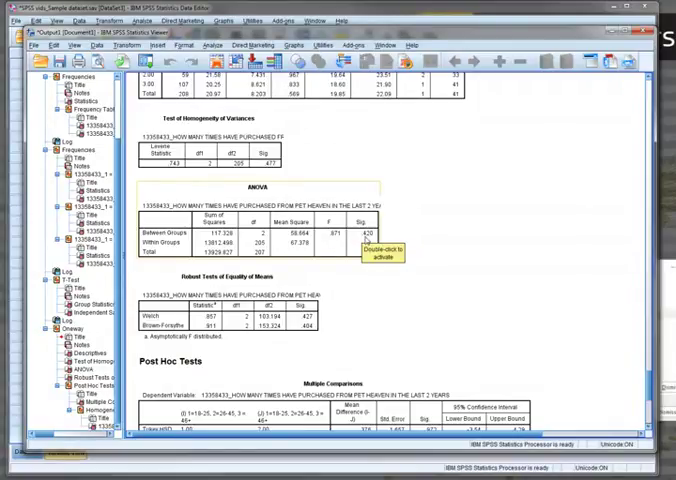
mouse_move(425, 241)
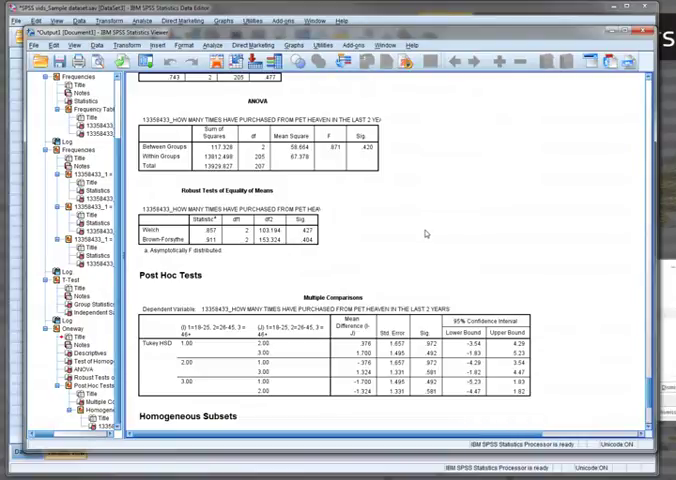
mouse_move(420, 231)
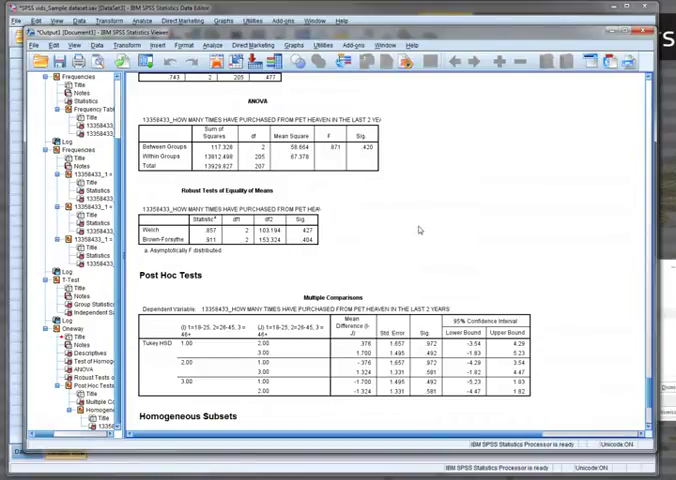
mouse_move(418, 226)
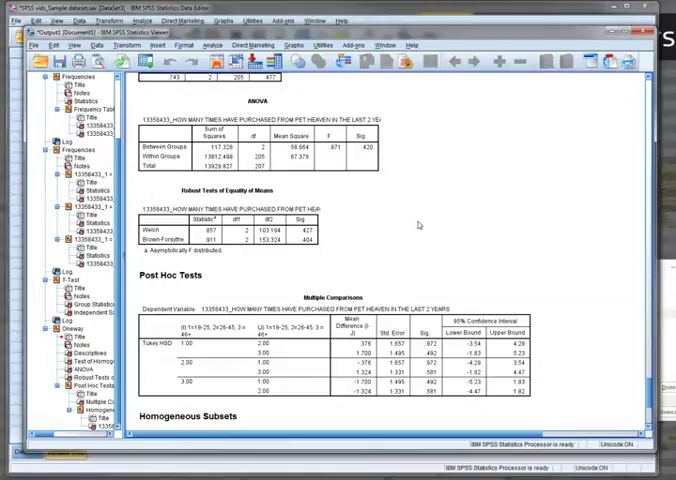
Scroll the output down to the Tukey HSD Multiple Comparisons and Homogeneous Subsets tables
scroll("down", 3)
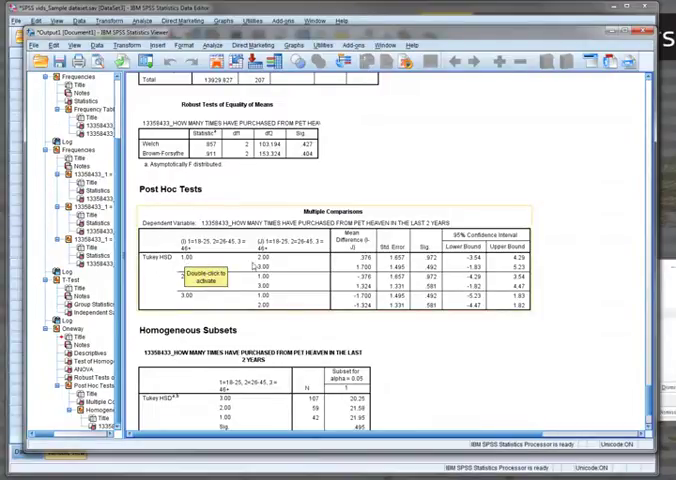
double_click(200, 265)
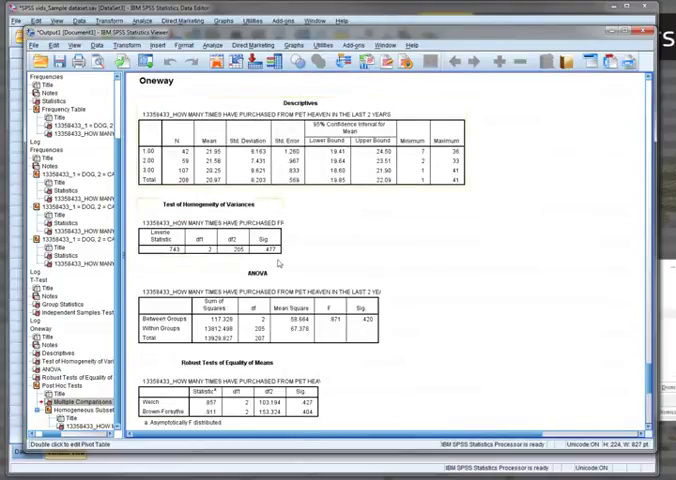
scroll("down", 3)
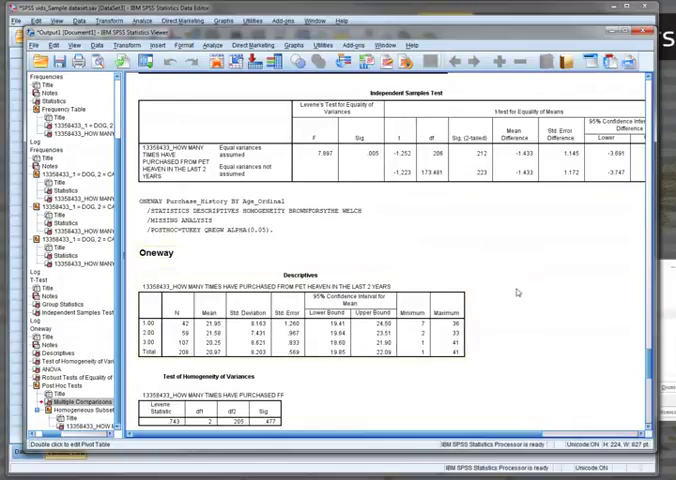
mouse_move(510, 294)
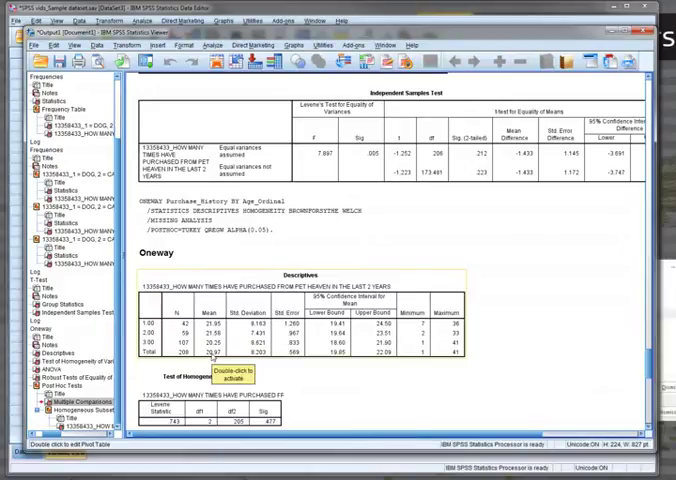
Scroll past Descriptives to the ANOVA and Robust Tests of Equality of Means tables
scroll("down", 3)
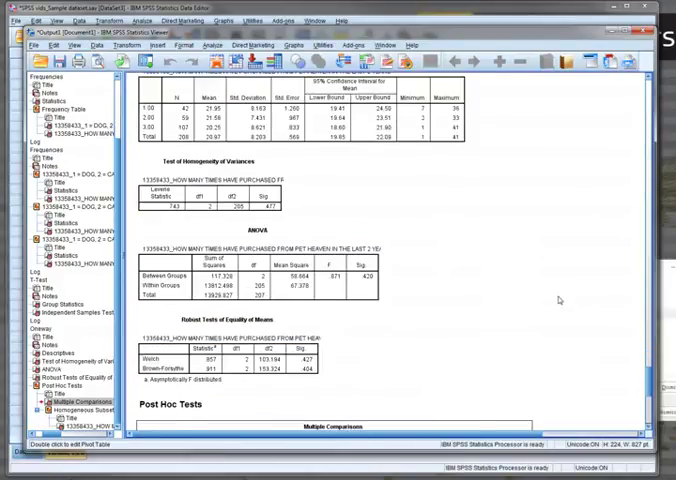
scroll("down", 3)
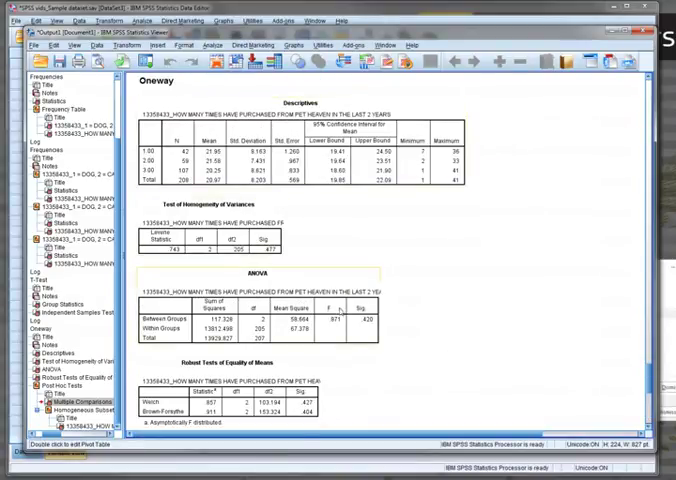
scroll("down", 3)
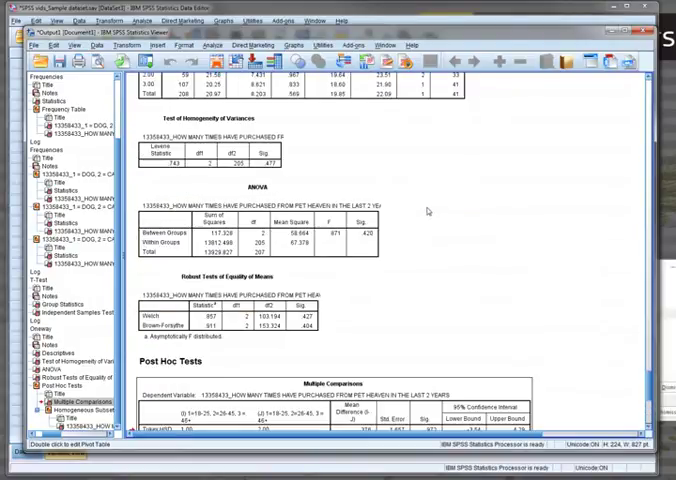